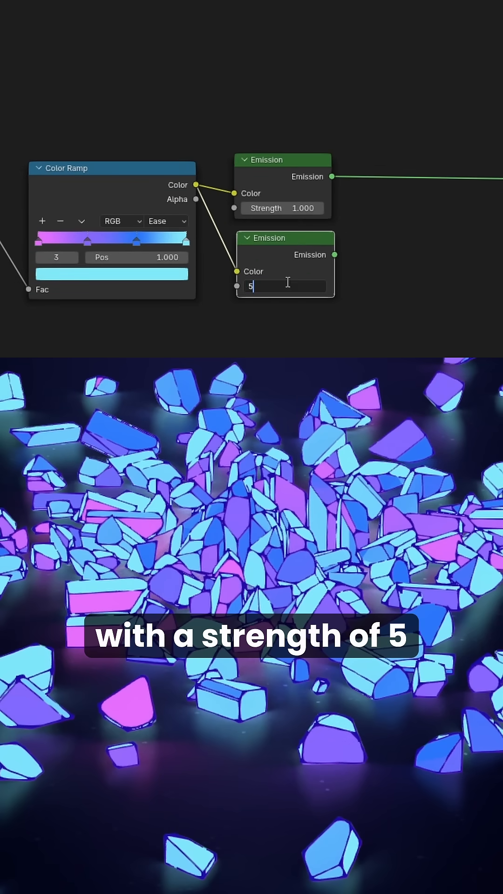
Step: Confirm emission strength 5 and raise the Sun Beams ray length slightly to streak the crystals
{"action": "key", "text": "Return"}
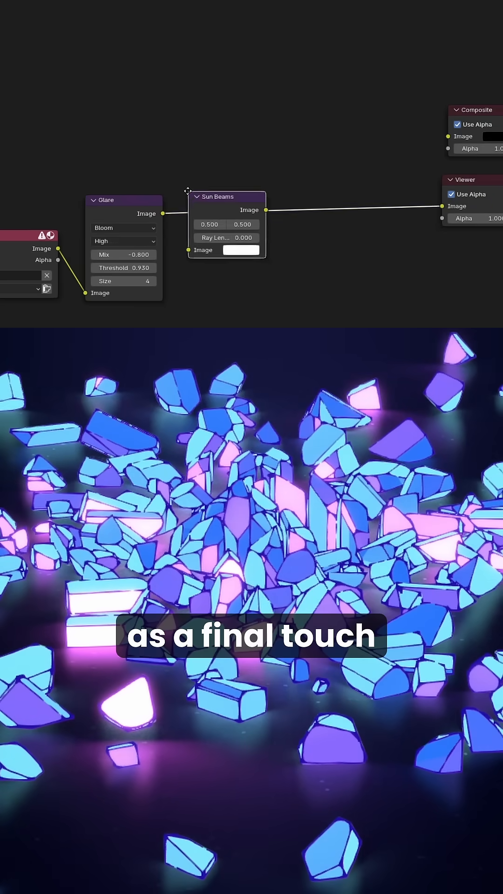
{"action": "left_click_drag", "start_coordinate": [225, 238], "coordinate": [193, 234]}
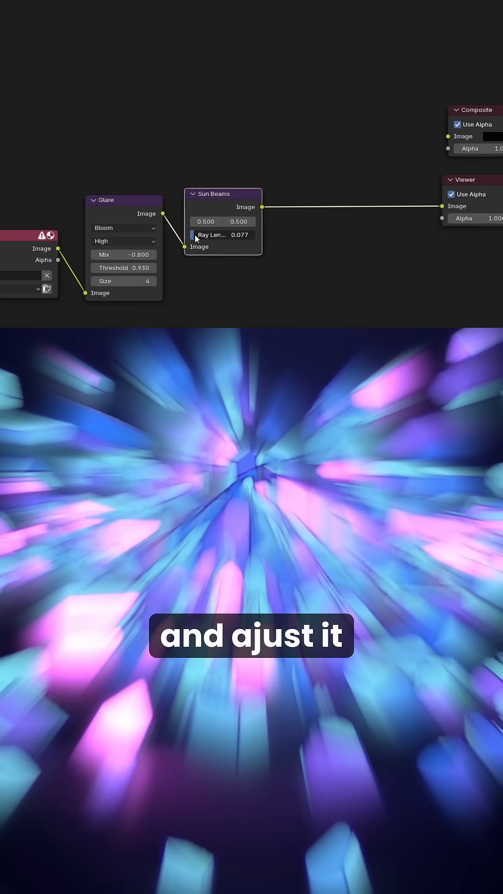